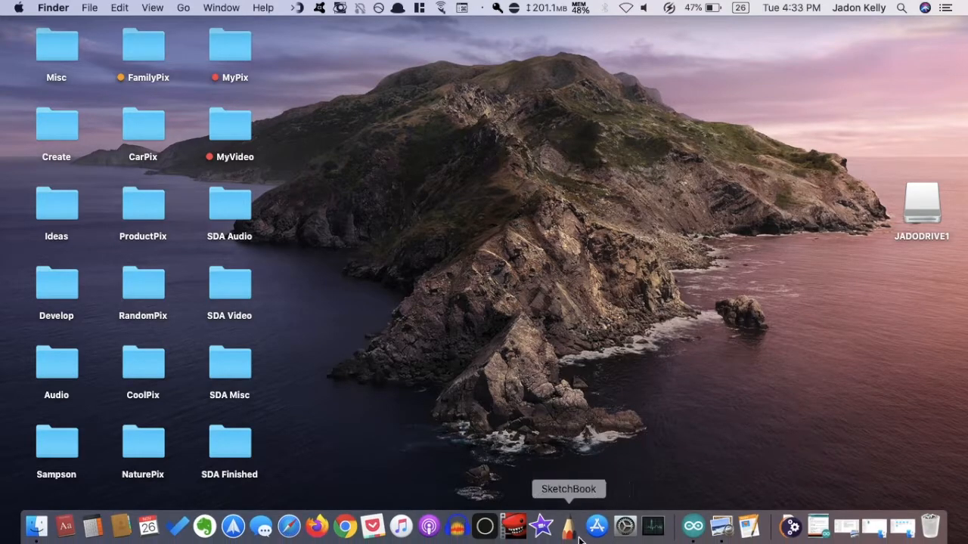
Launch Autodesk SketchBook from the desktop to a blank untitled canvas.
click(569, 525)
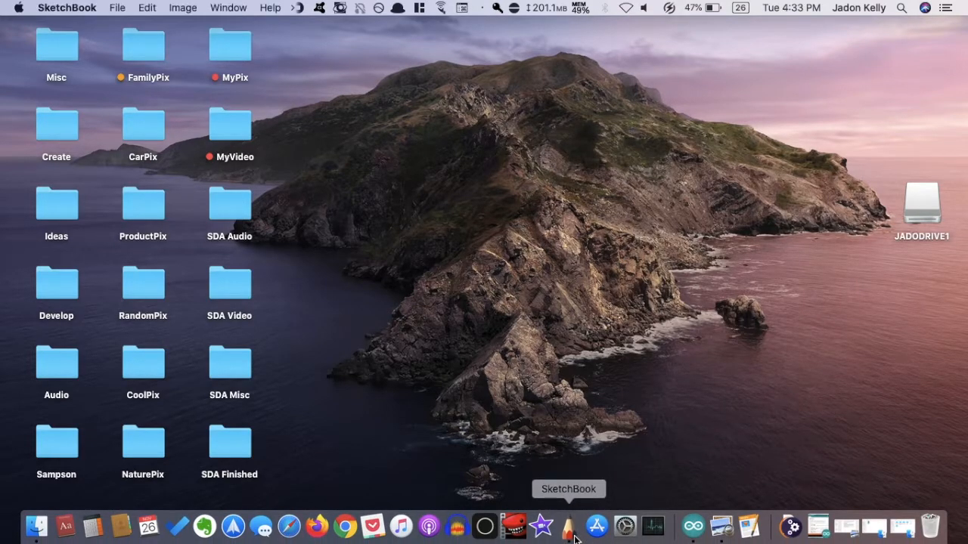
click(569, 525)
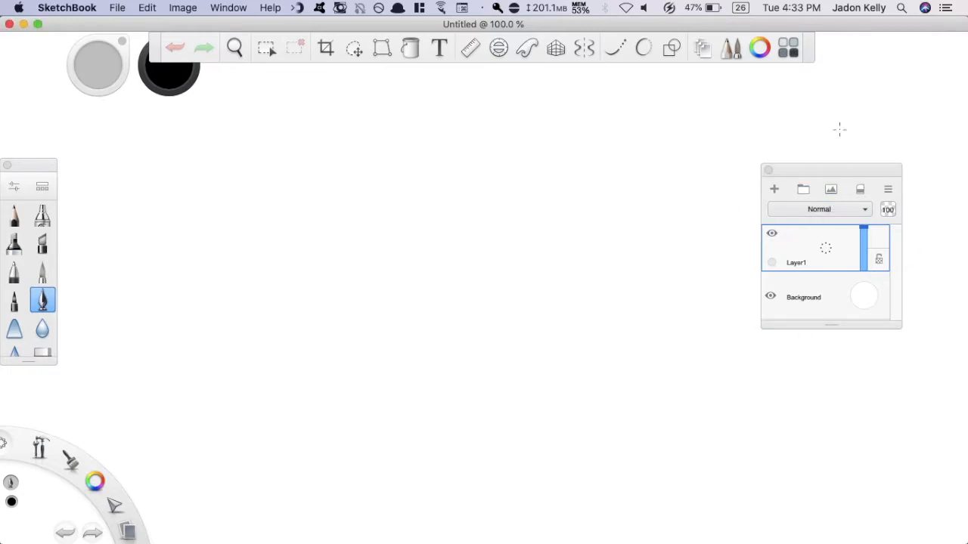
mouse_move(617, 167)
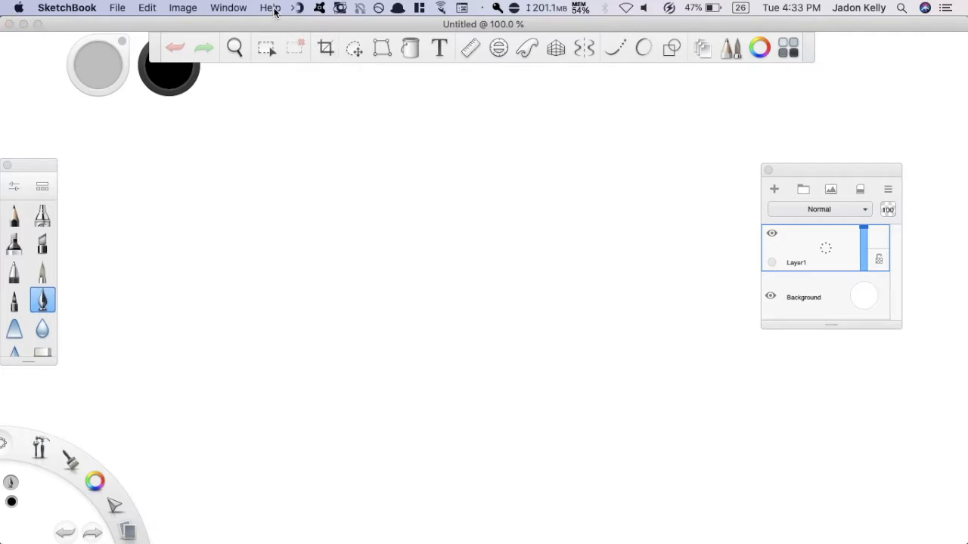
click(269, 7)
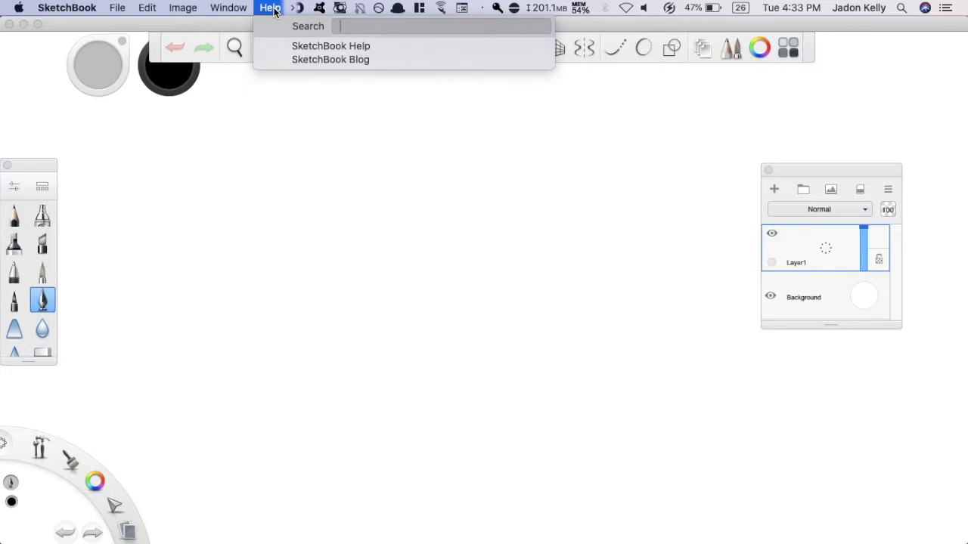
text(layer)
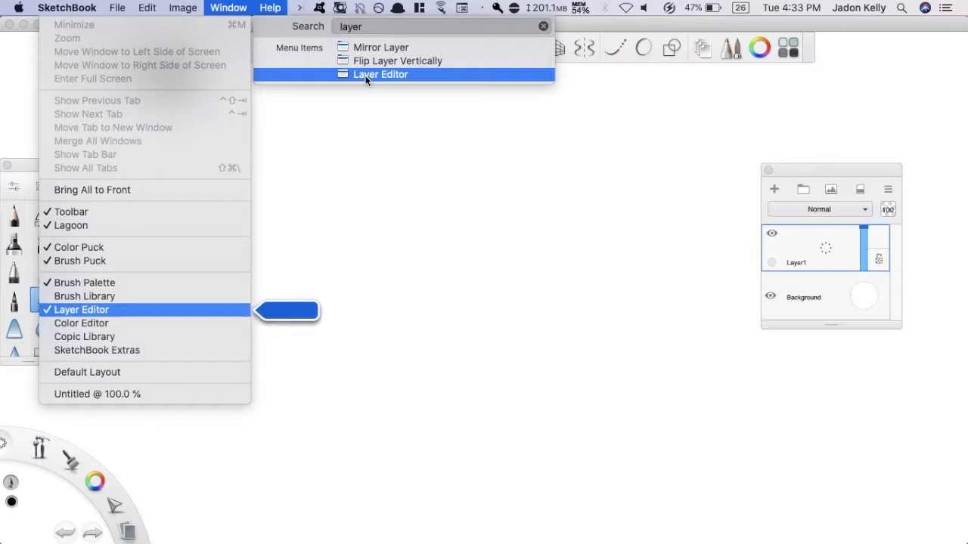
click(82, 308)
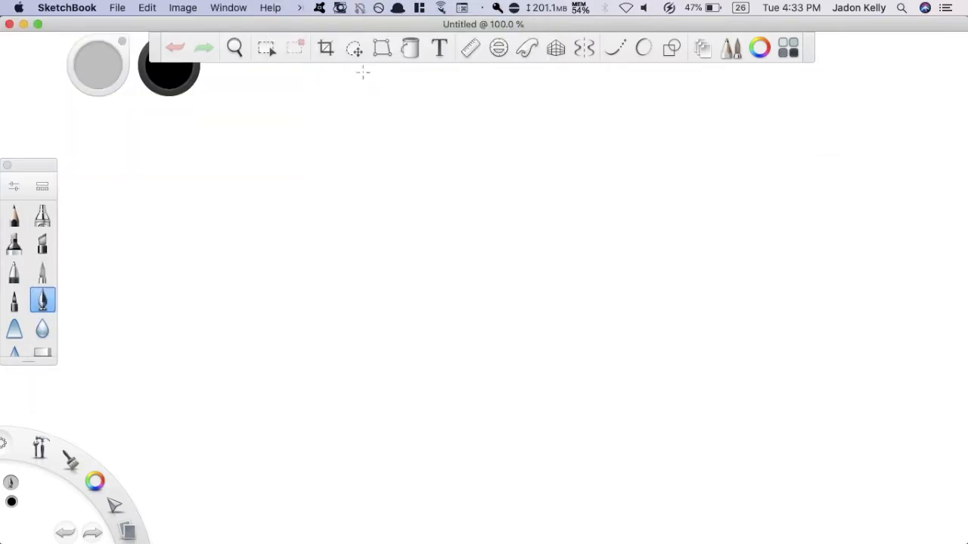
mouse_move(269, 8)
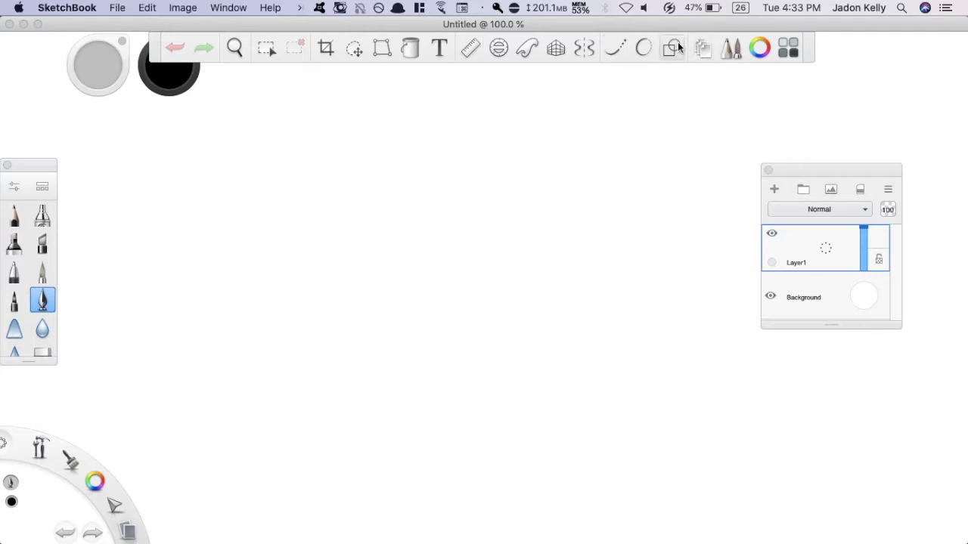
Draw a black rectangle in the upper left and an ellipse with the Shape tools.
click(671, 47)
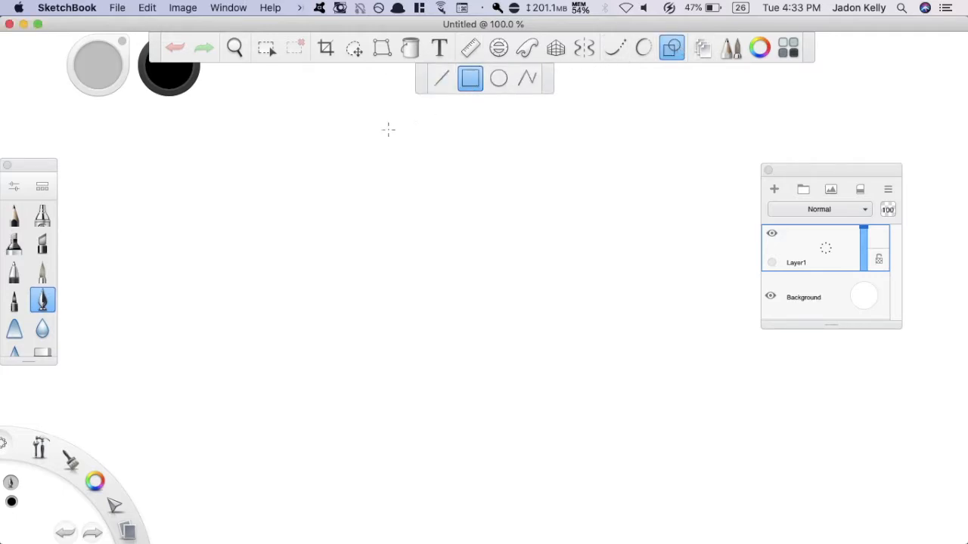
drag(188, 127, 390, 266)
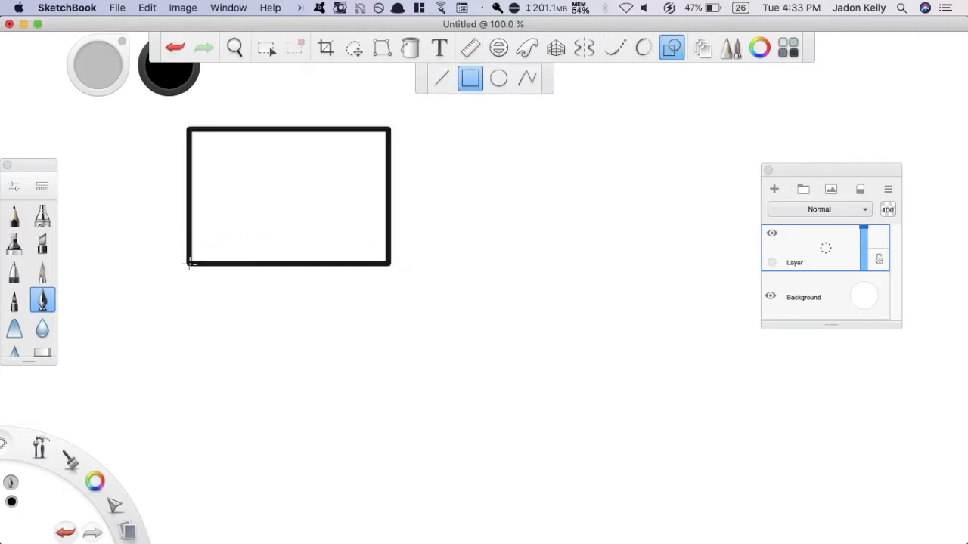
click(499, 78)
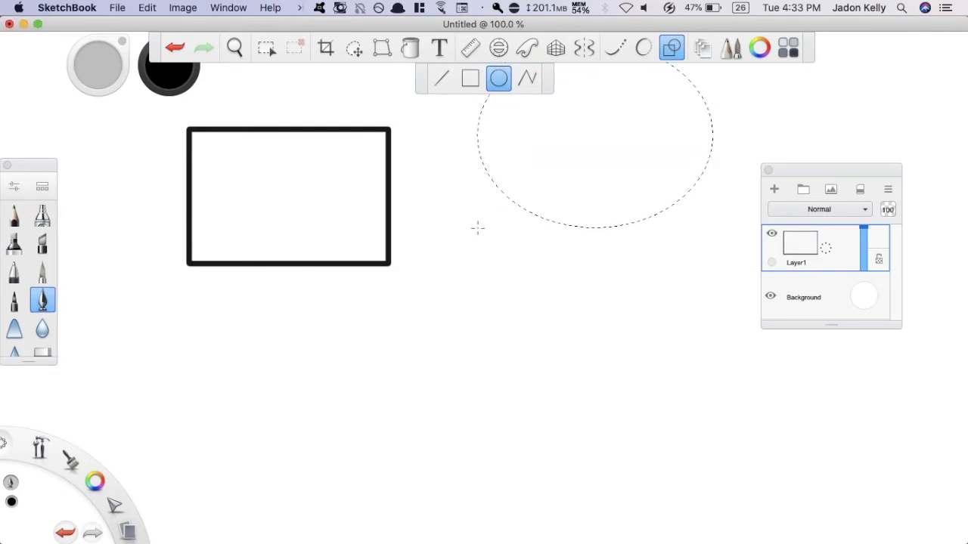
click(442, 79)
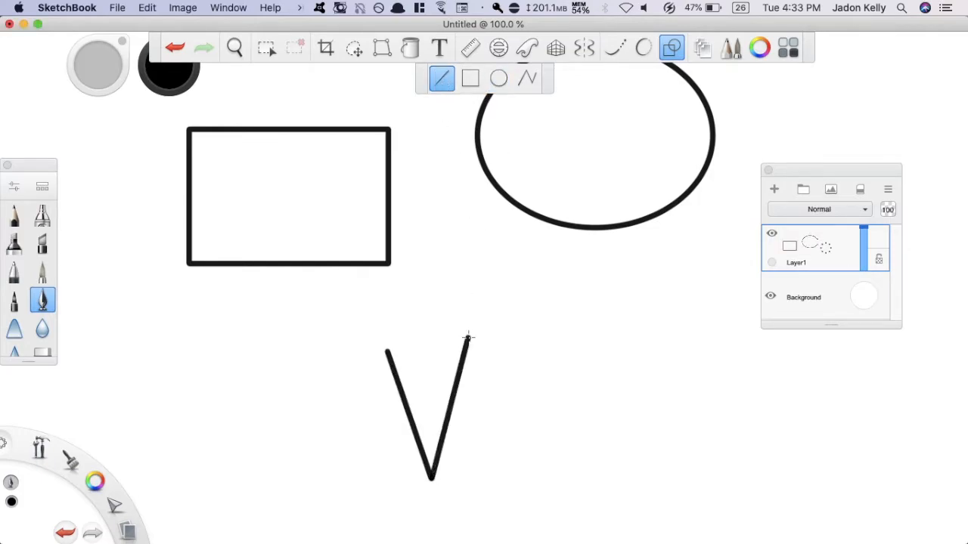
Close the V into a triangle and add slanted straight lines along the bottom.
drag(385, 351, 469, 333)
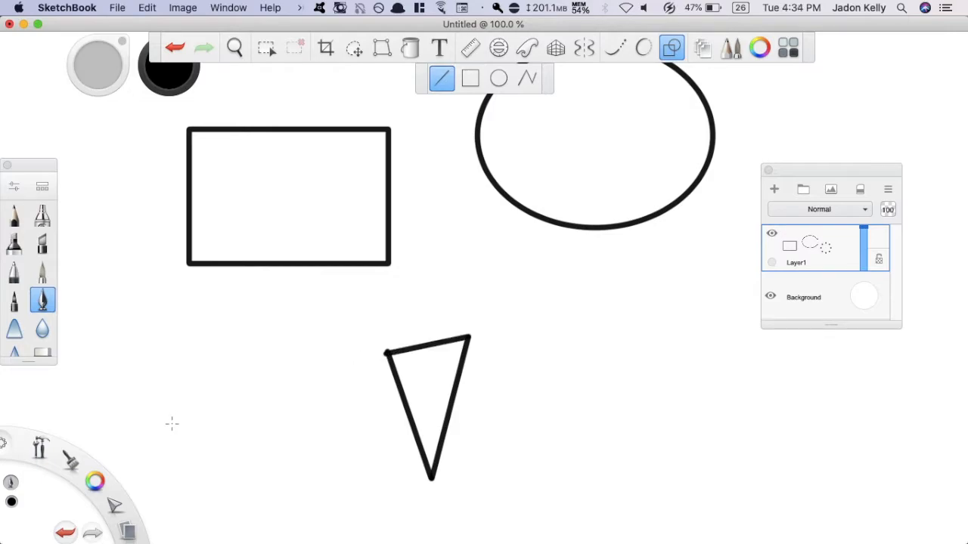
drag(171, 423, 330, 508)
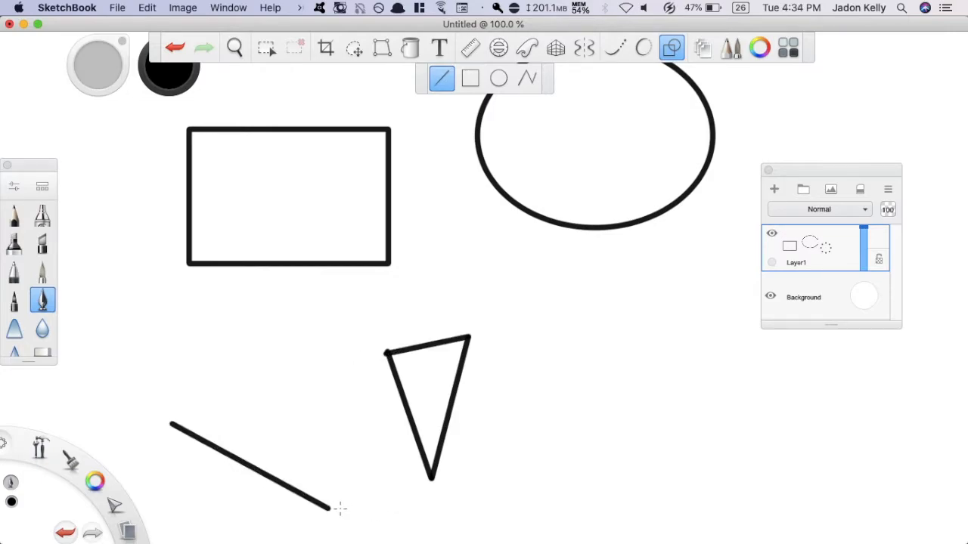
drag(336, 511, 663, 378)
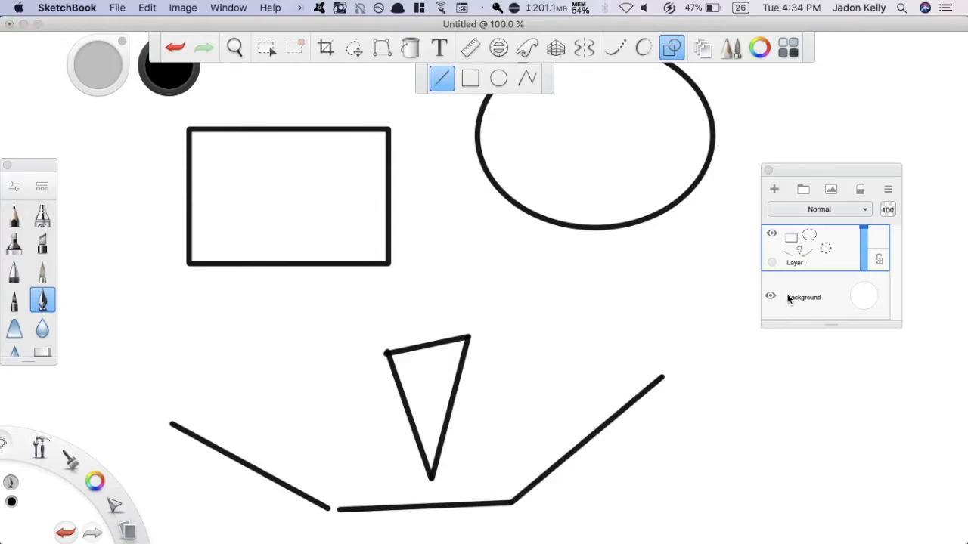
mouse_move(792, 317)
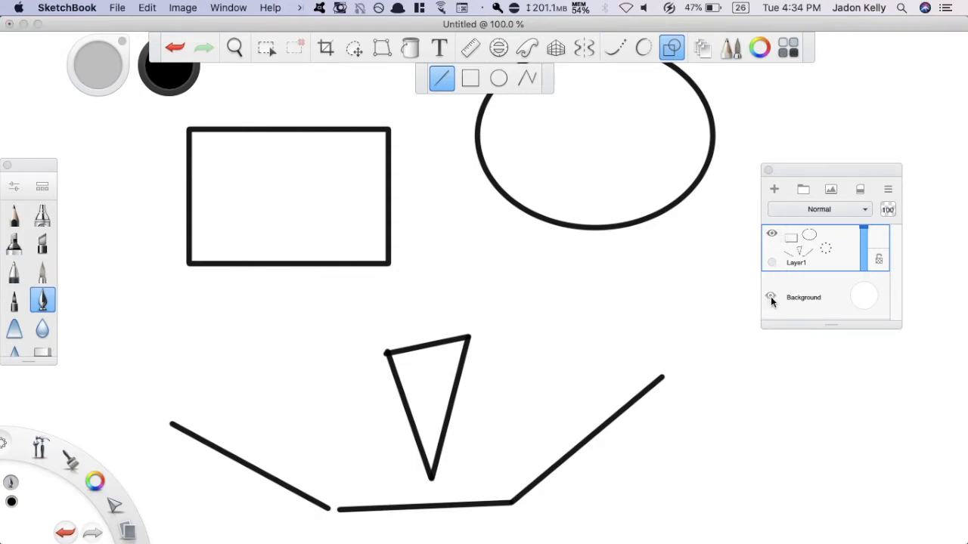
Hide the Background layer so the shapes sit on a transparent checkerboard.
click(772, 297)
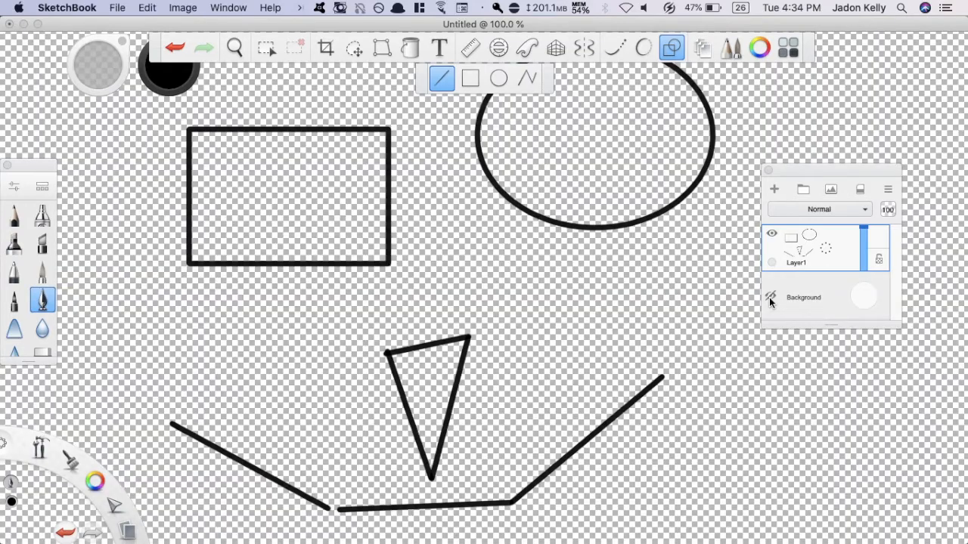
mouse_move(771, 296)
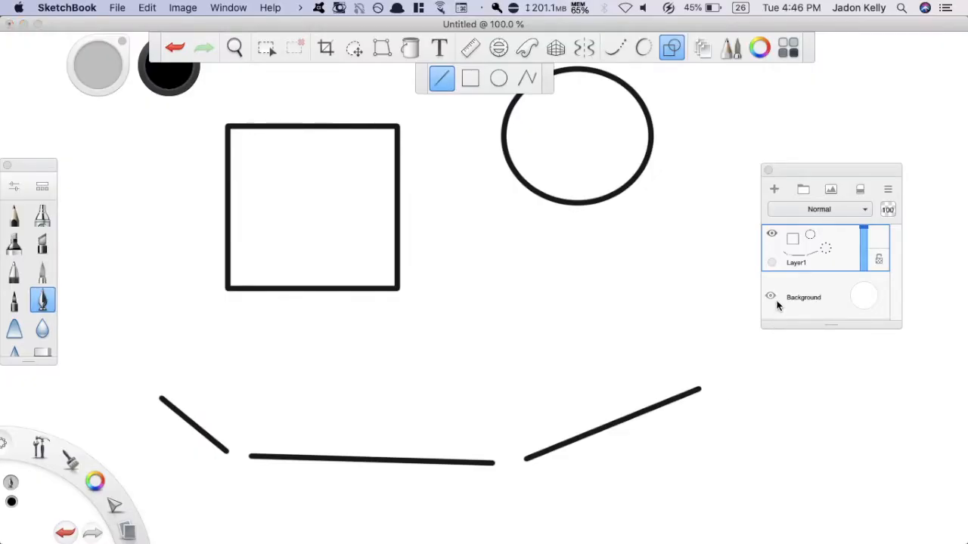
Save as 'Tech Particle – Modern 15' in Create and list the file formats.
click(769, 296)
text(Tech Particle – Modern 1)
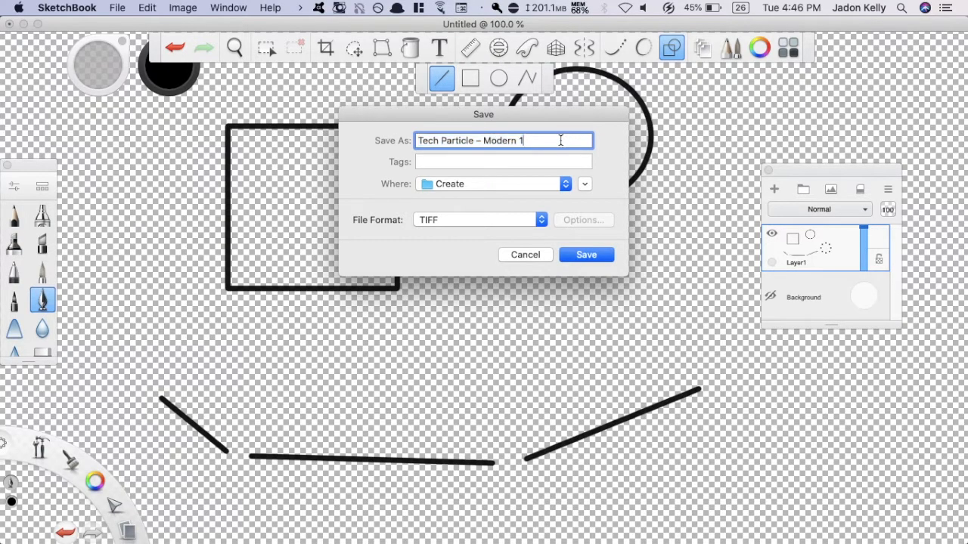
text(5)
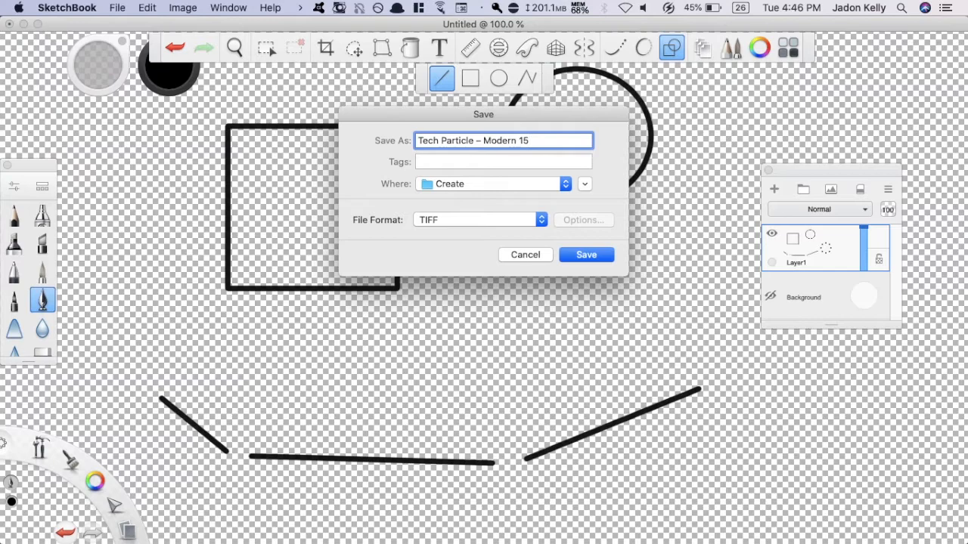
click(477, 221)
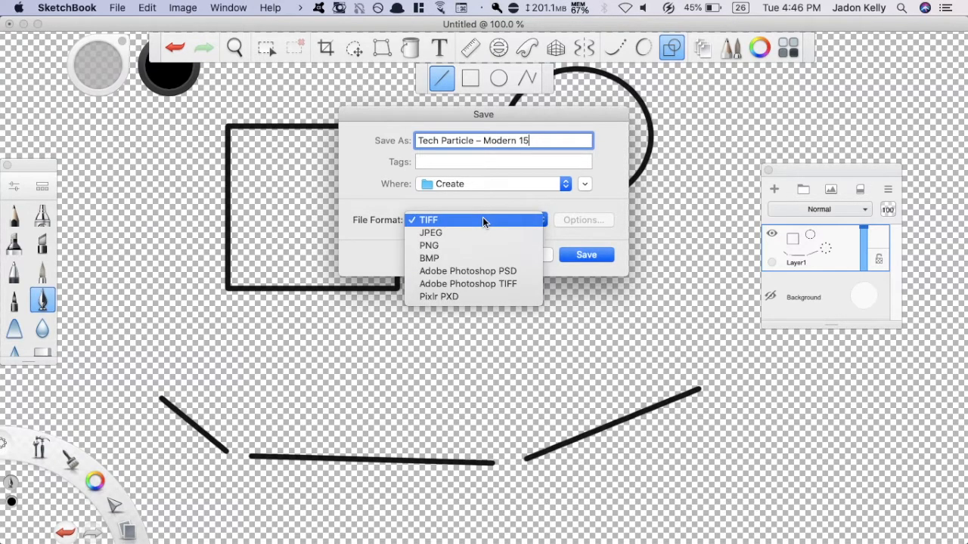